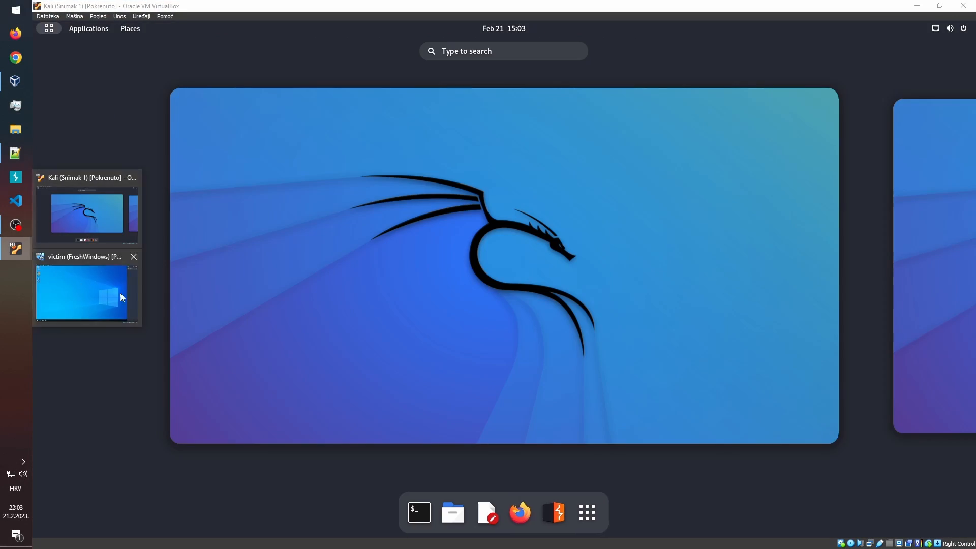
Run ifconfig in a new terminal to find the Kali machine's IP address.
click(418, 512)
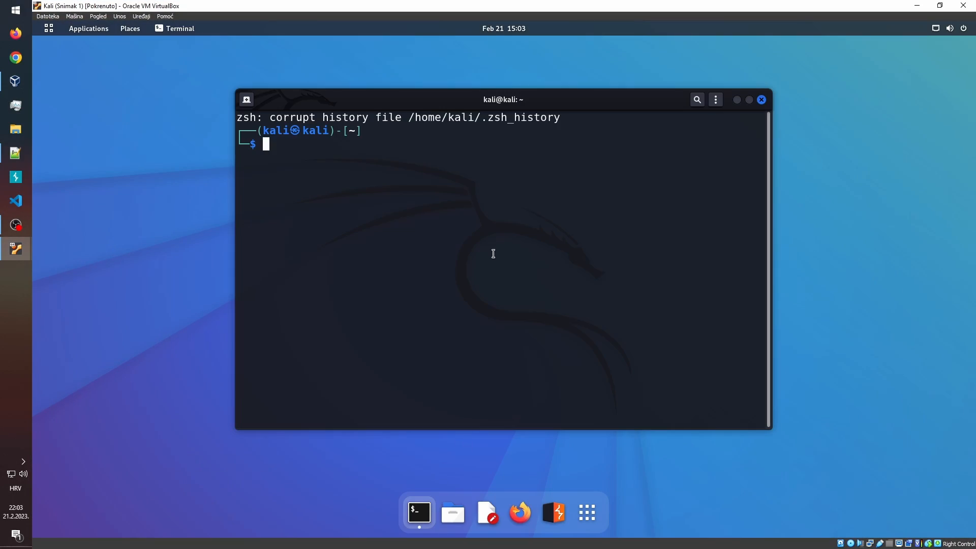
text(ifconfig)
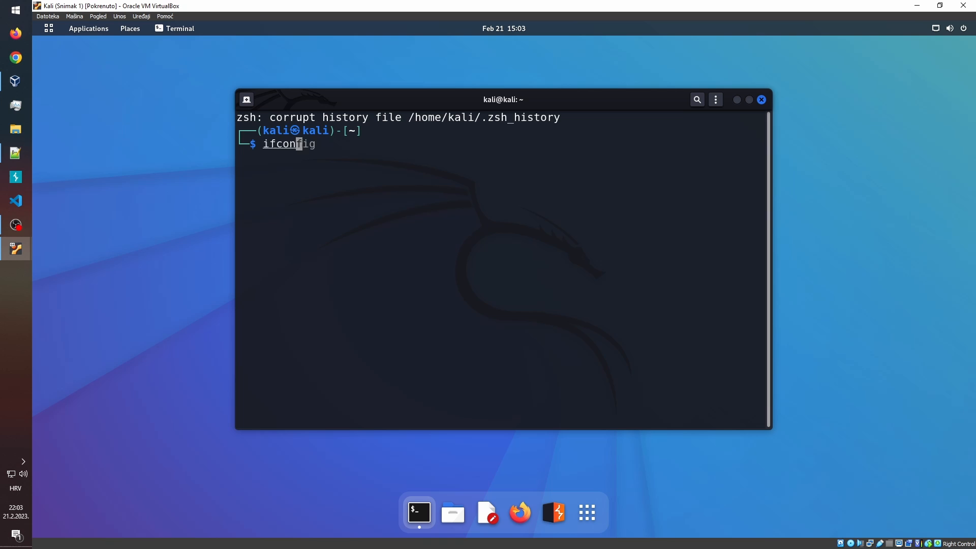
text(sudo mitmweb)
key(Return)
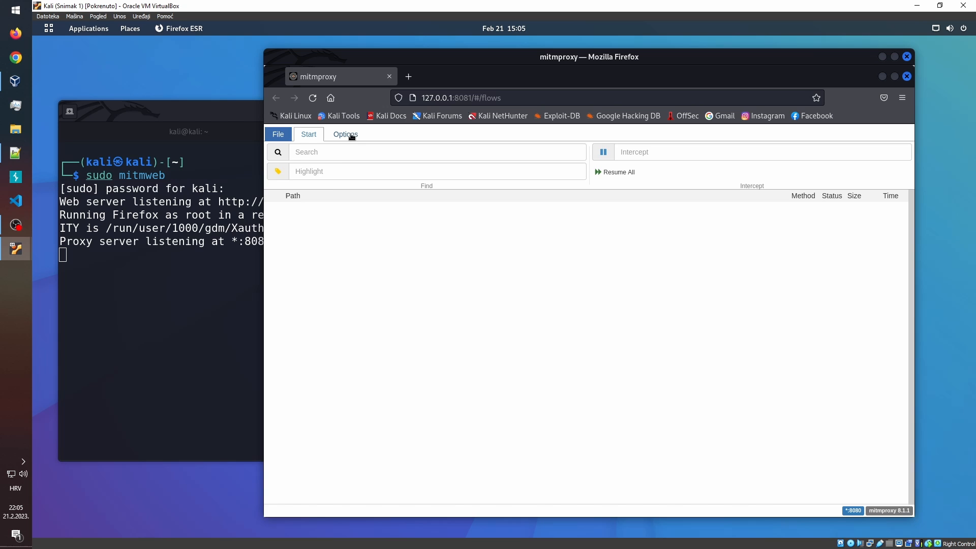
Enable mitmweb's Display Event Log option and return to the flow list controls.
click(344, 133)
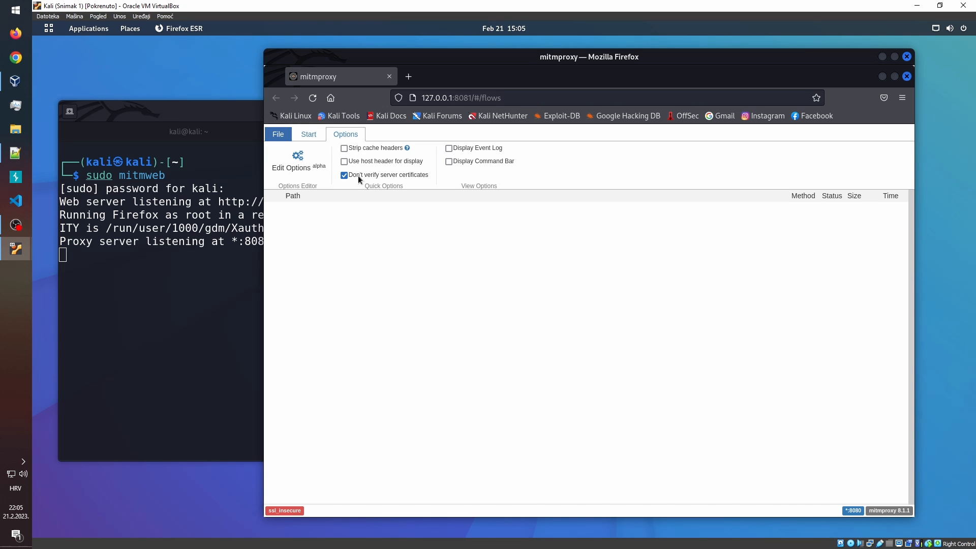
click(448, 148)
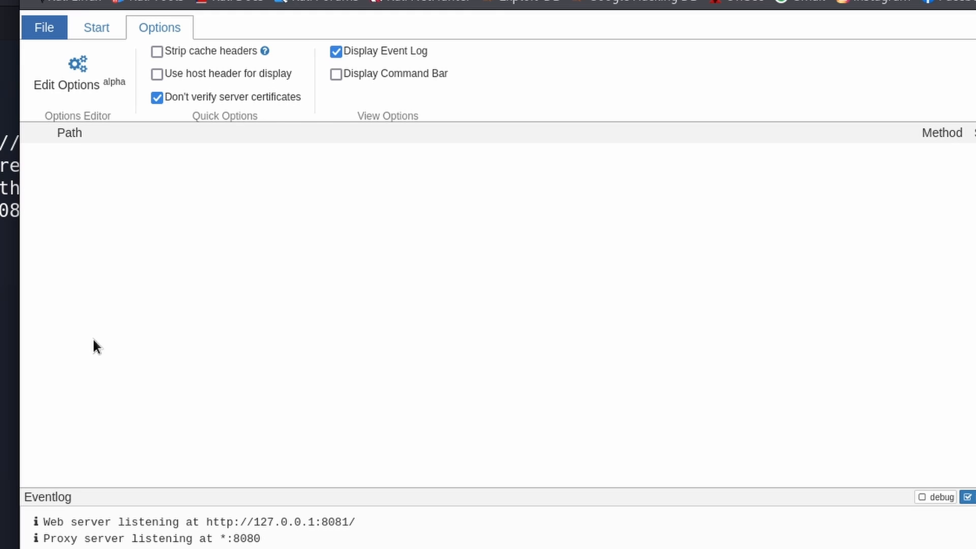
mouse_move(168, 305)
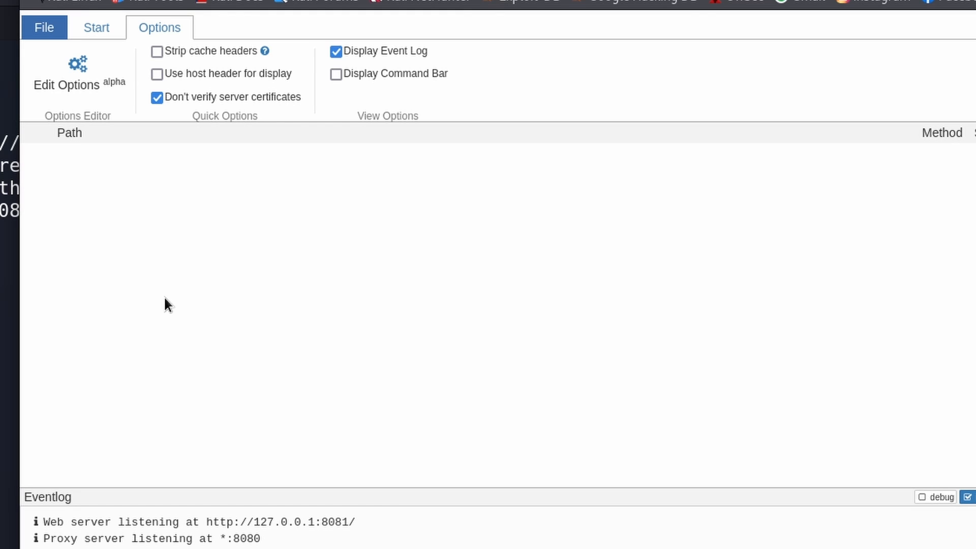
mouse_move(66, 45)
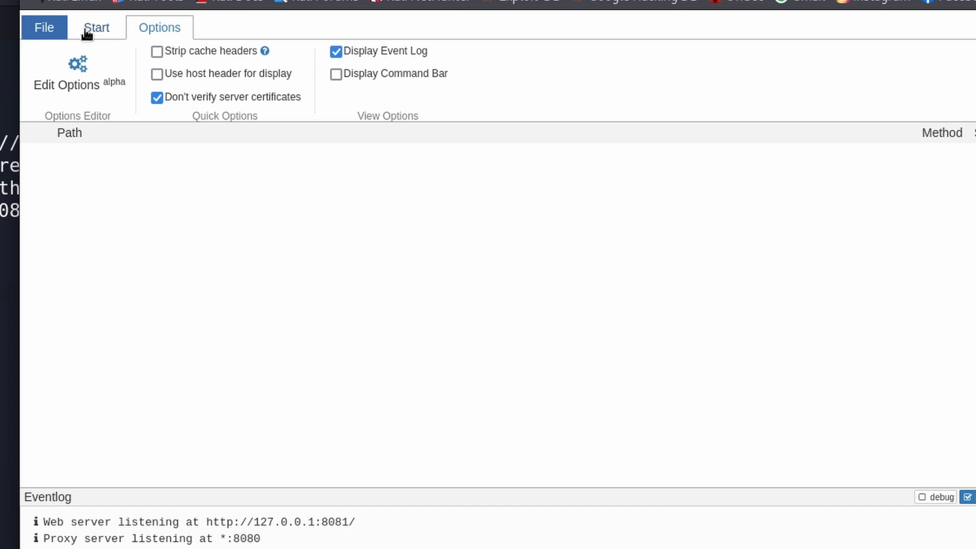
click(95, 27)
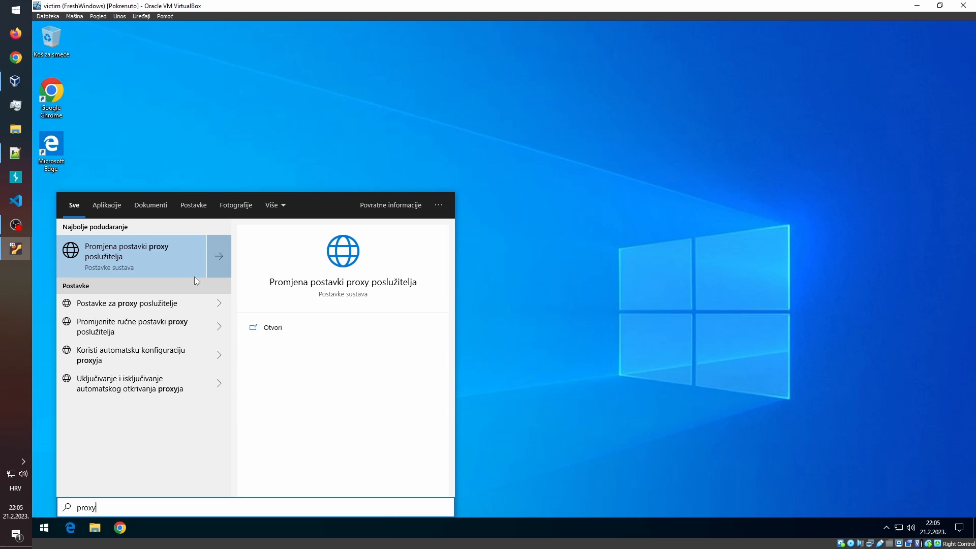
Open the Windows proxy server settings to point traffic at the Kali IP on port 8080.
click(134, 255)
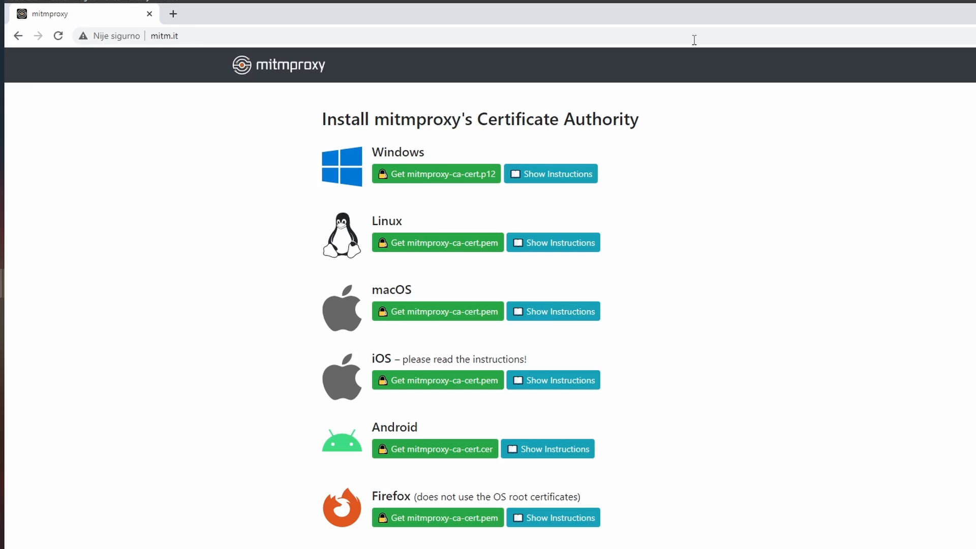
Download mitmproxy-ca-cert.p12 from mitm.it and import it into Trusted Root Certification Authorities.
click(435, 174)
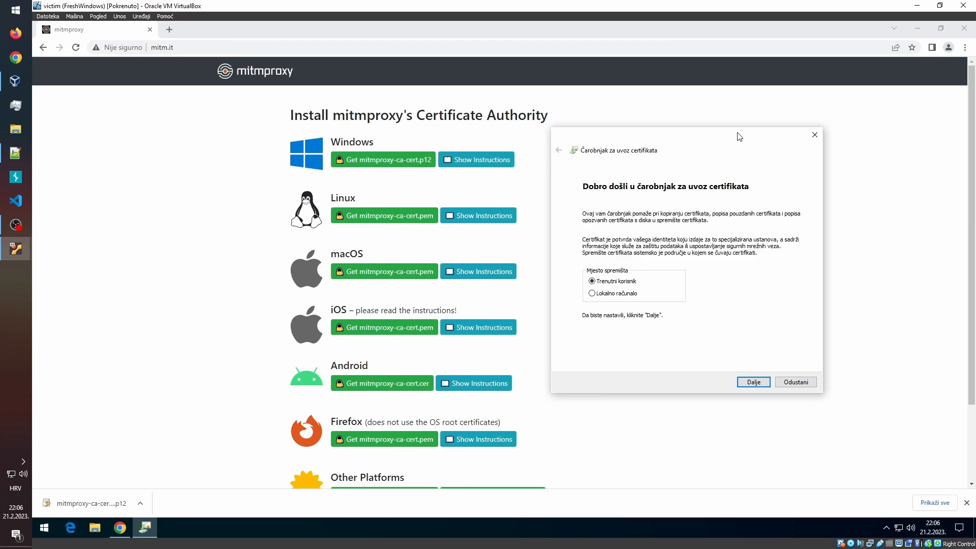
click(477, 159)
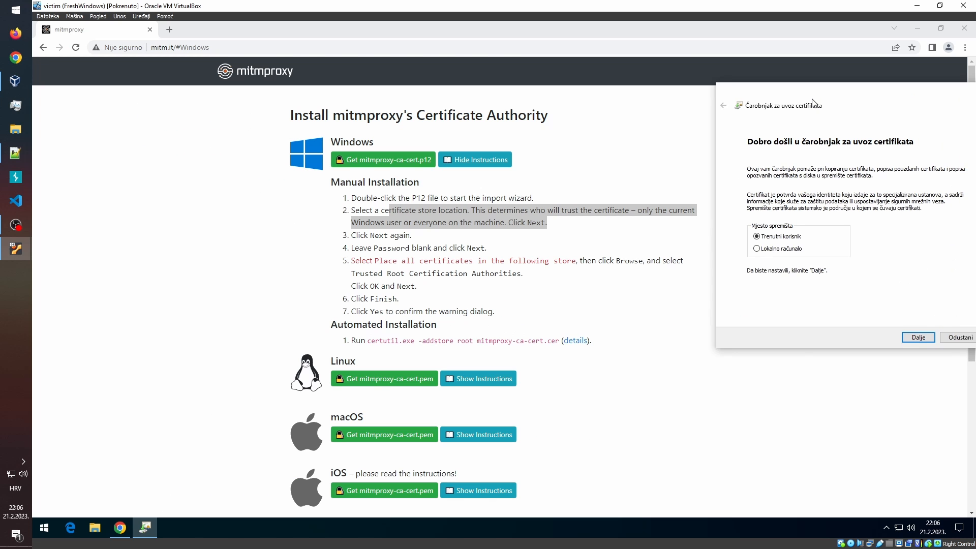
click(917, 336)
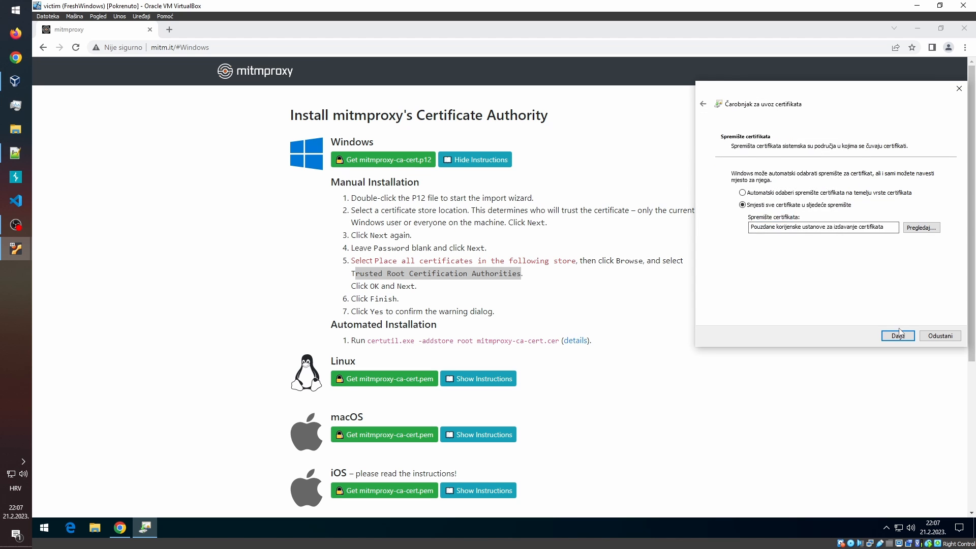
click(896, 336)
text(instagram.com)
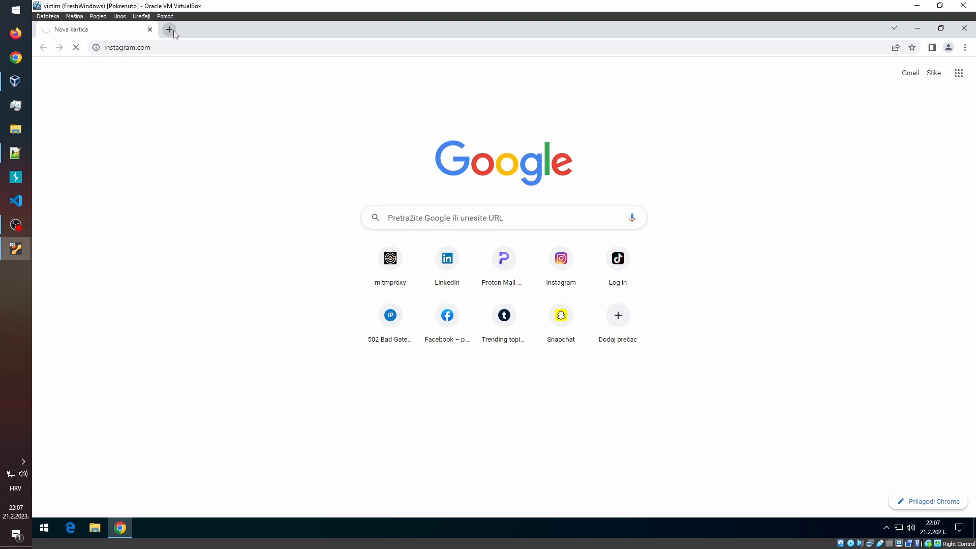
Submit an Instagram test login and open its accounts/login POST to see username and encrypted password.
text(facebo)
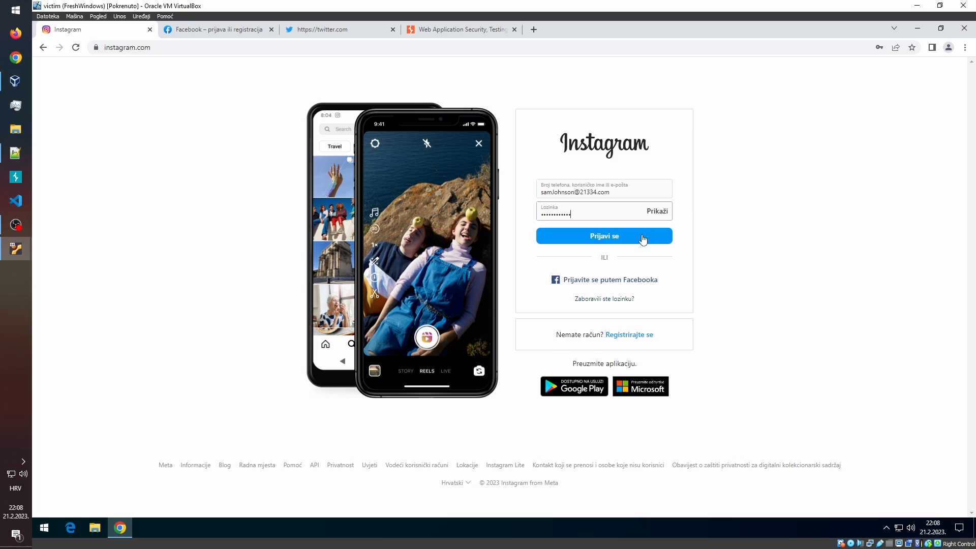
click(603, 235)
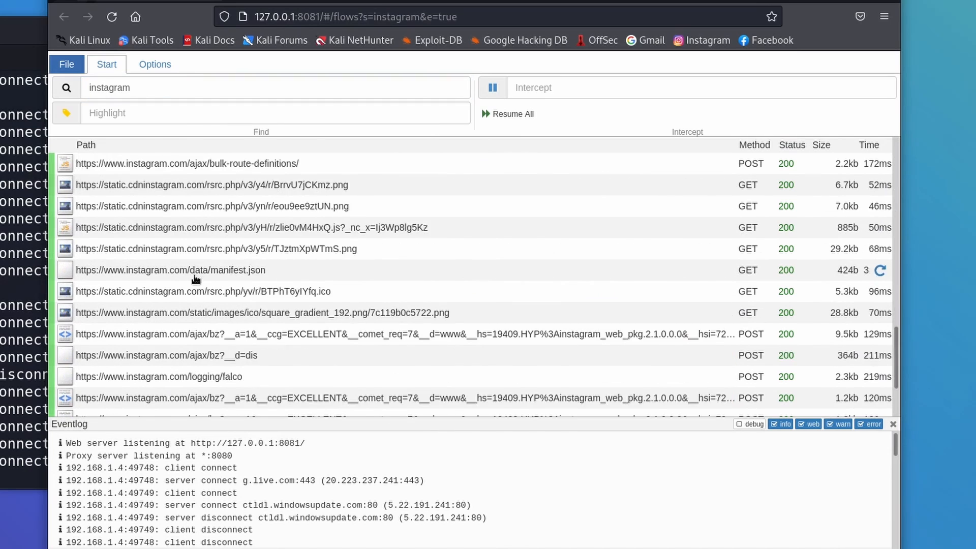
click(187, 319)
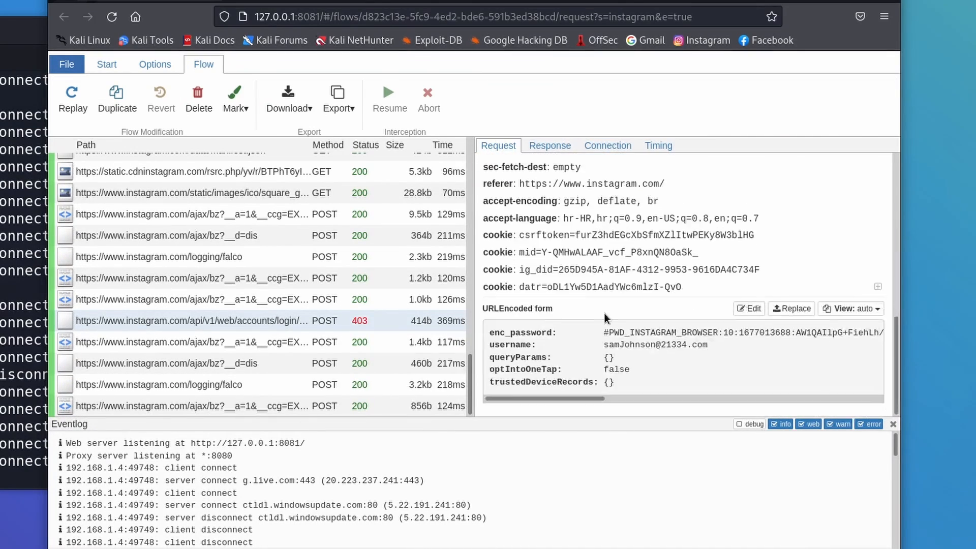
double_click(652, 344)
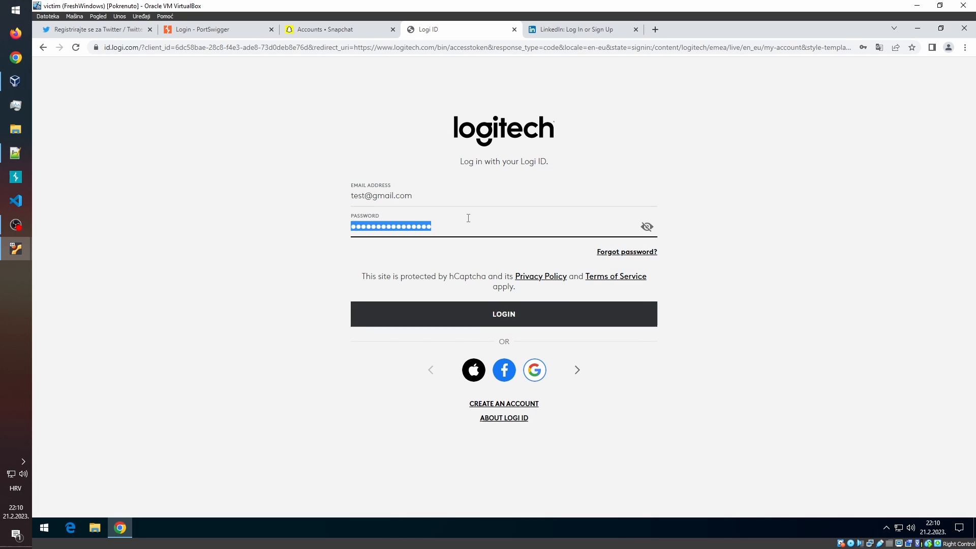
Send test credentials via Logitech's Login, Snapchat's Next and PortSwigger's Login buttons.
click(646, 225)
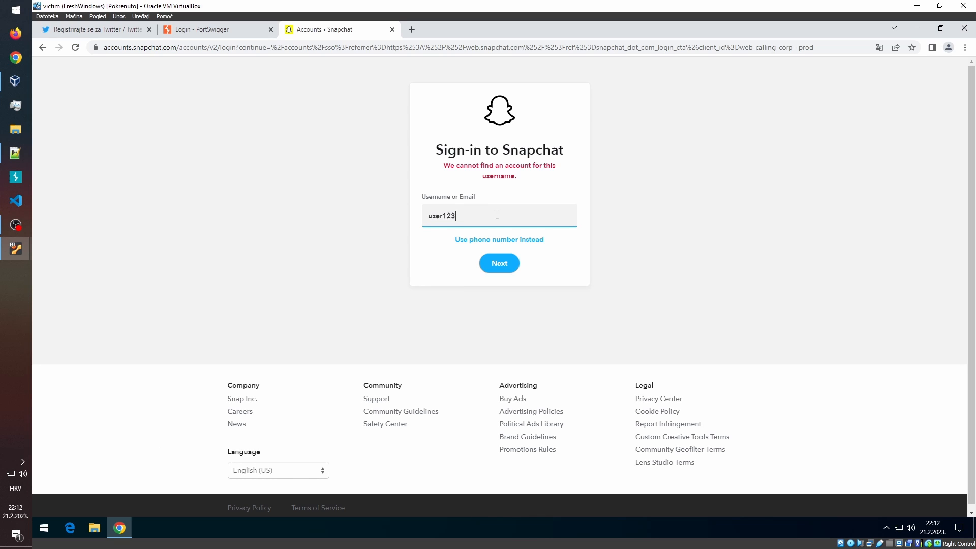
click(498, 263)
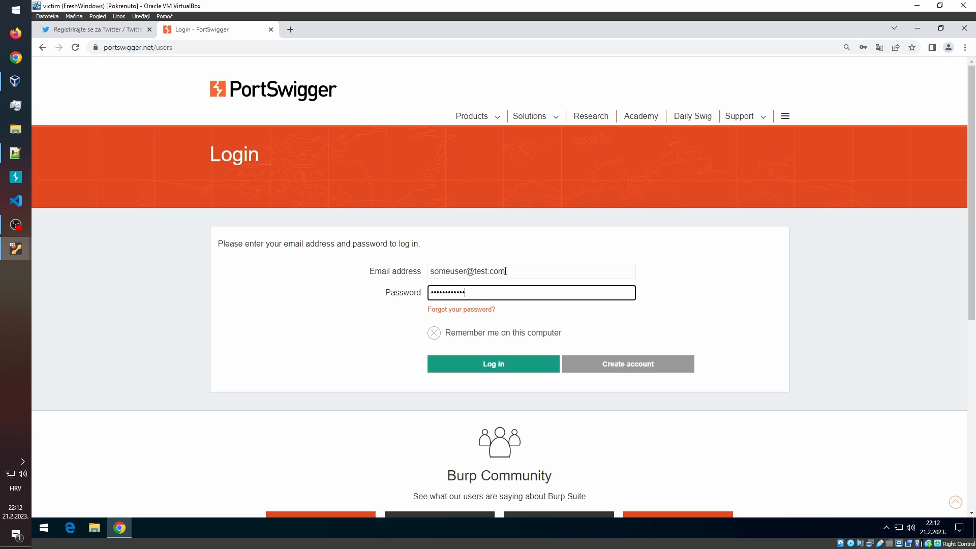
click(492, 363)
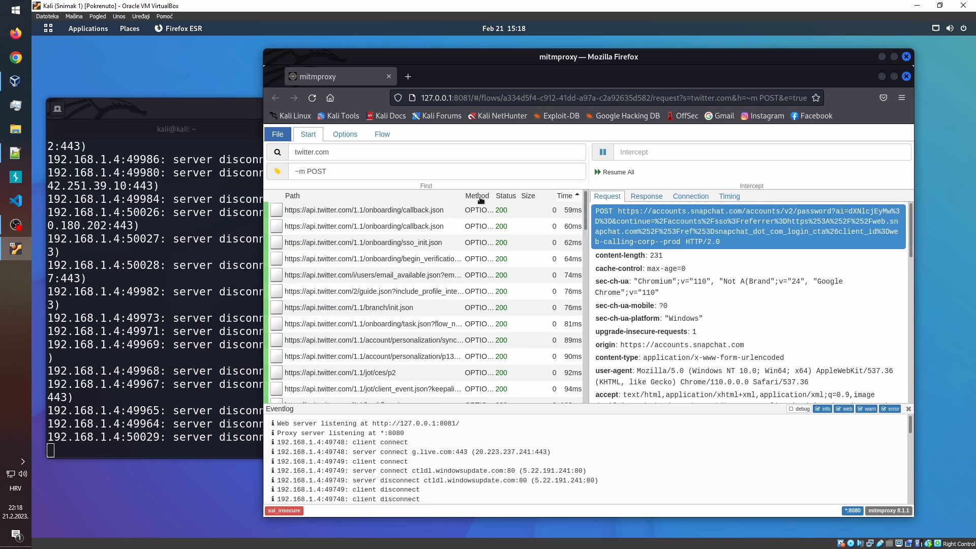
Sort Twitter flows by Method and open the begin_verification, callback and onboarding POST details.
click(477, 195)
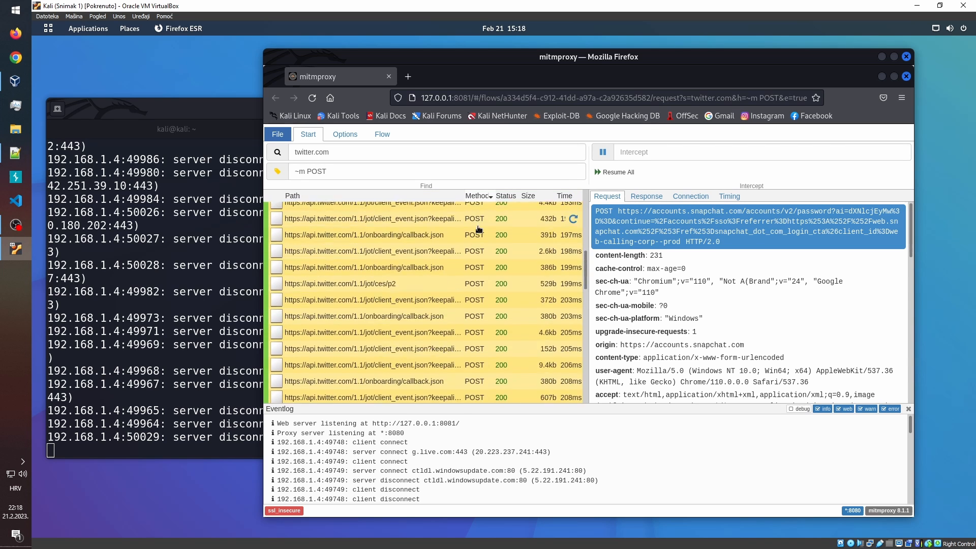
click(372, 291)
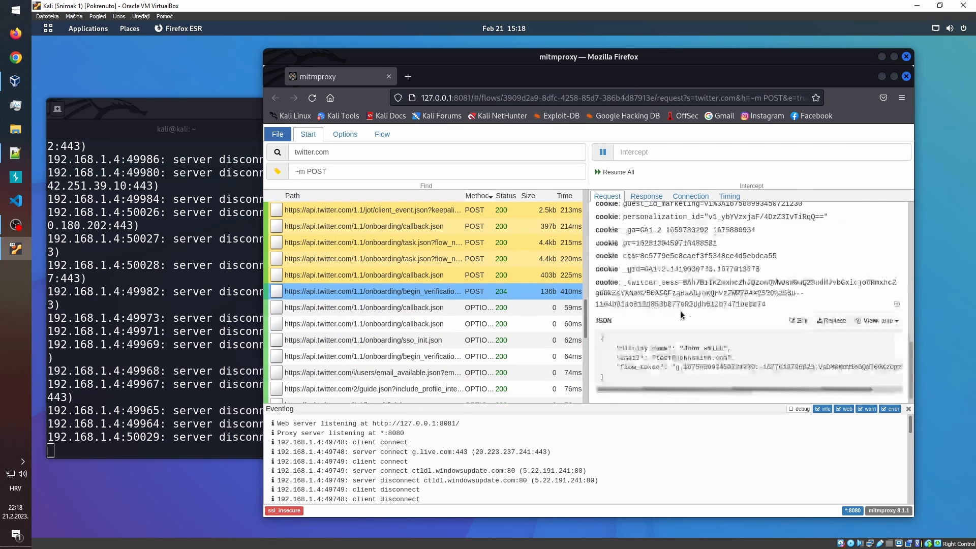
click(364, 274)
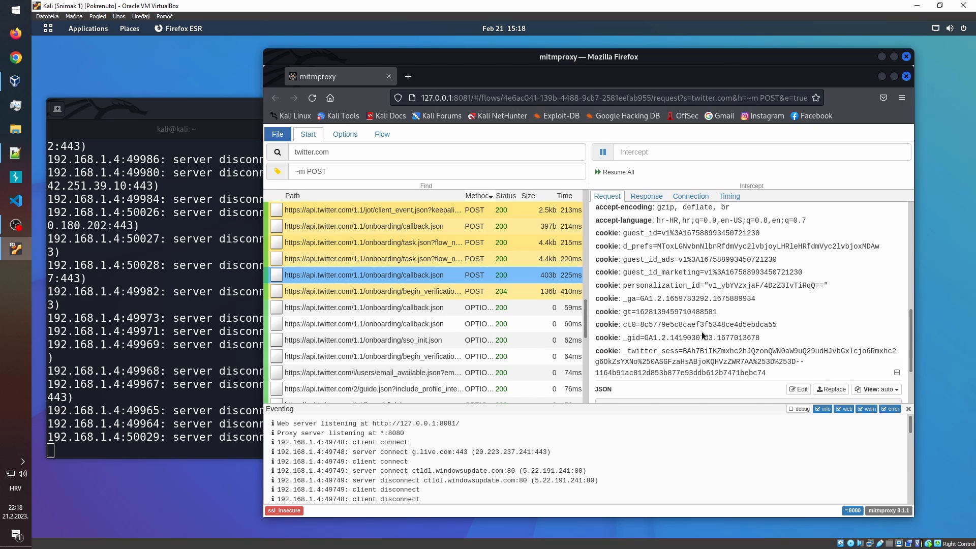
click(372, 291)
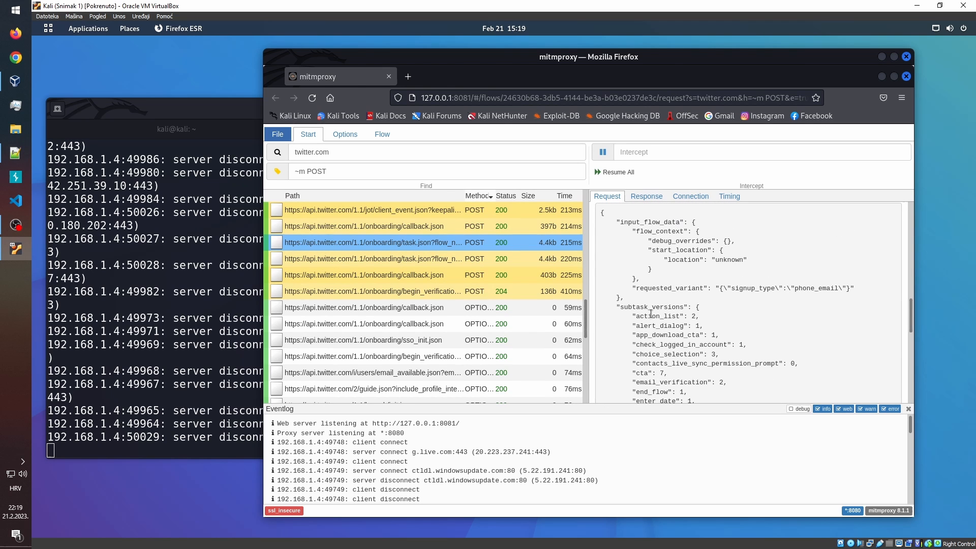
click(372, 292)
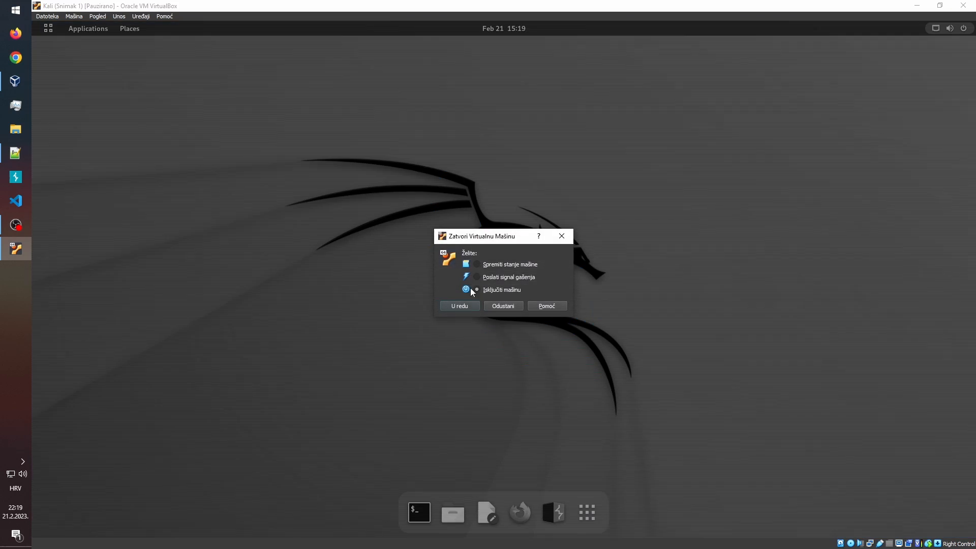
Choose Power off the machine, then view the Twitter onboarding request containing the submitted email.
click(502, 305)
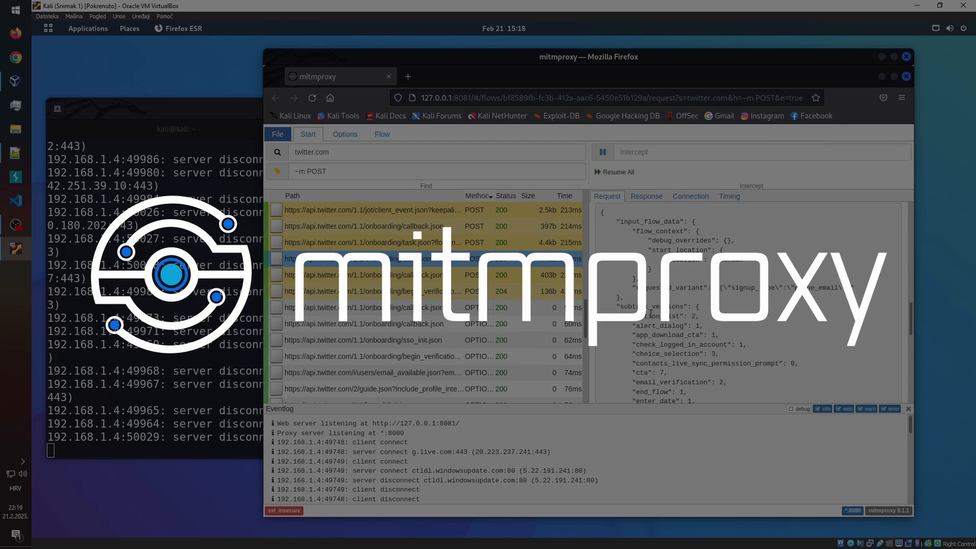
scroll(down, 3)
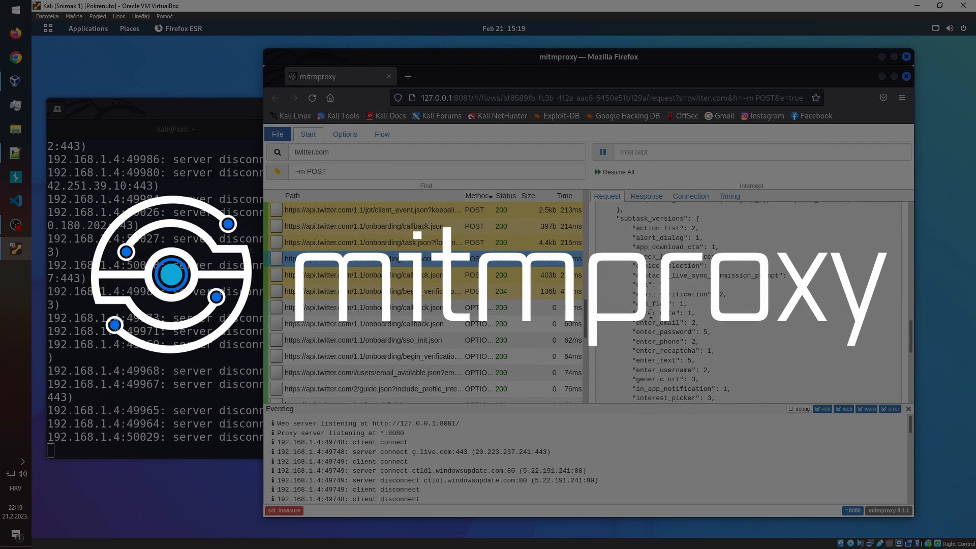
click(371, 242)
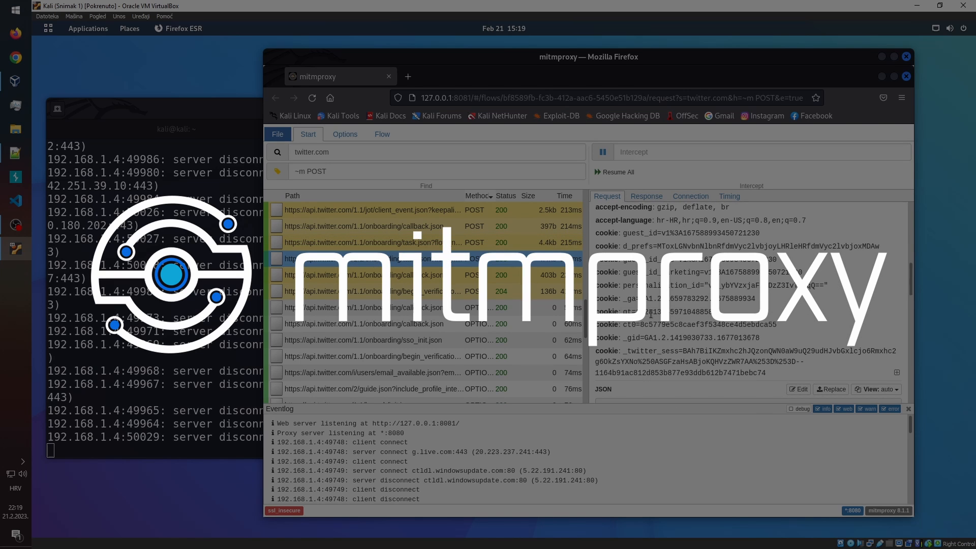
click(371, 290)
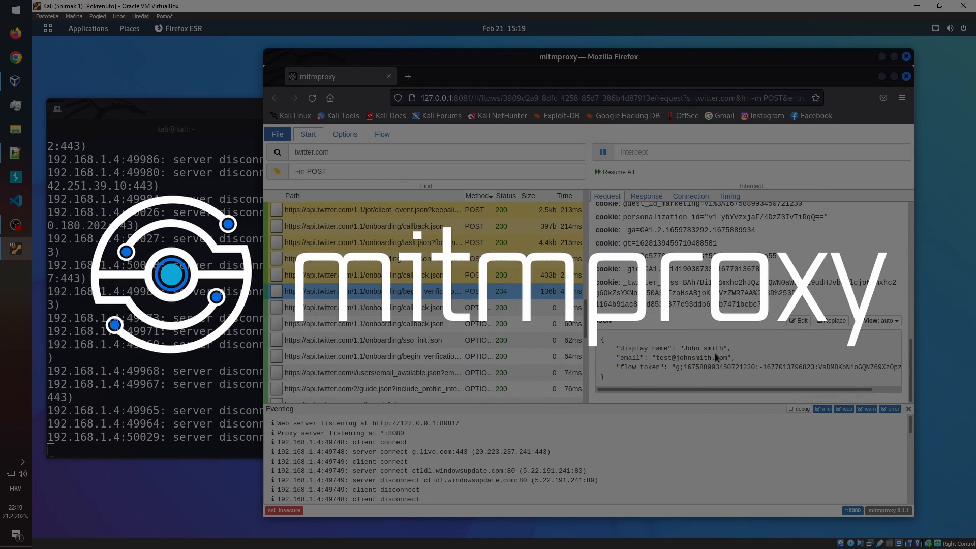